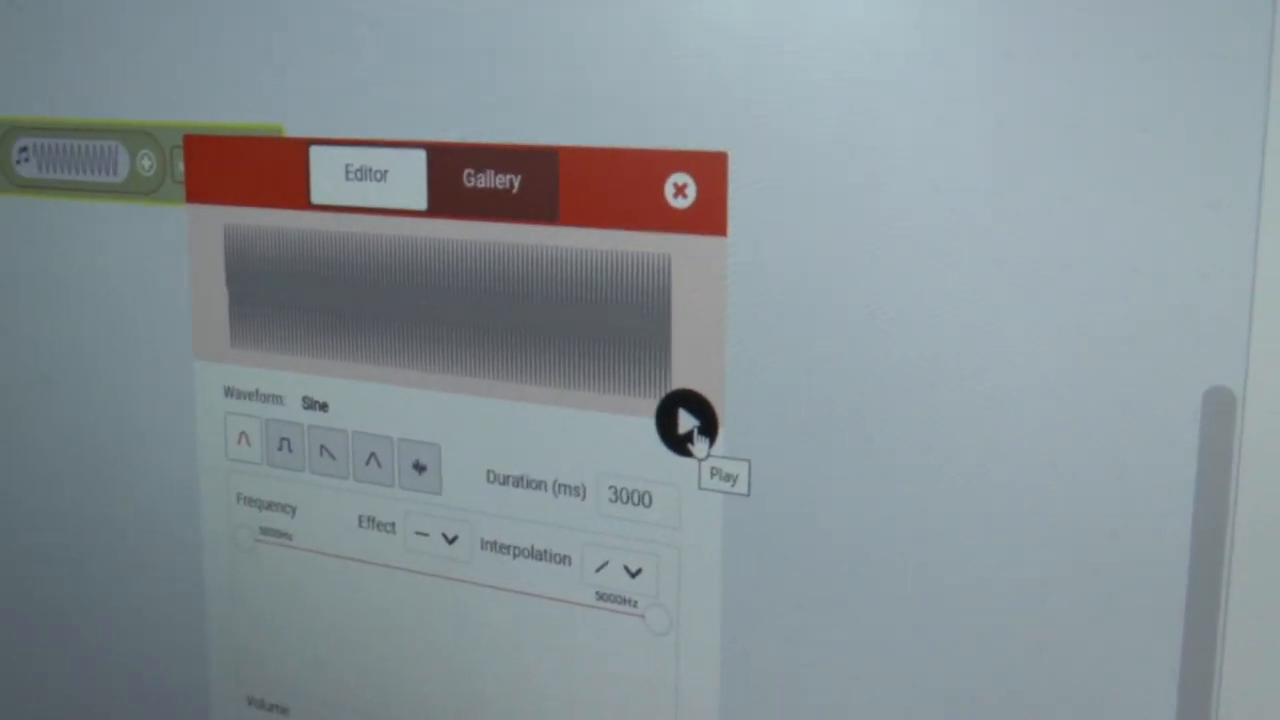
Play the 3000 ms sine sound effect preview, then stop it.
left_click(685, 421)
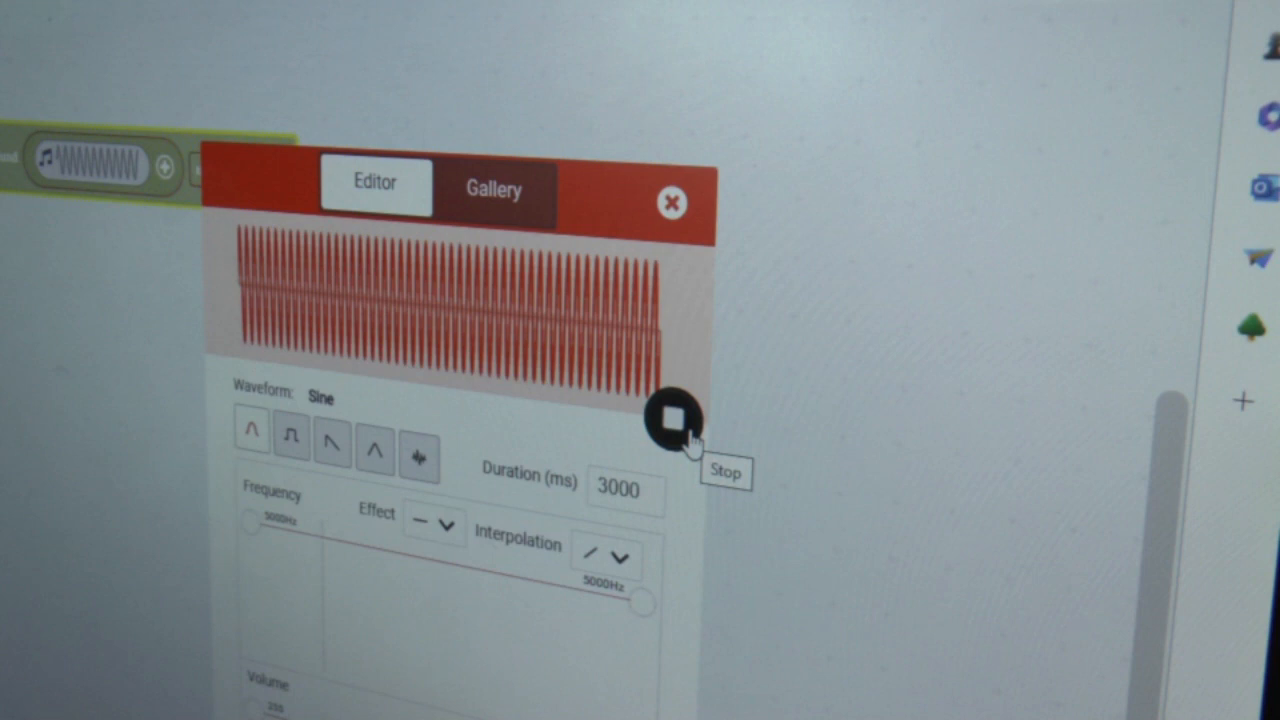
left_click(670, 420)
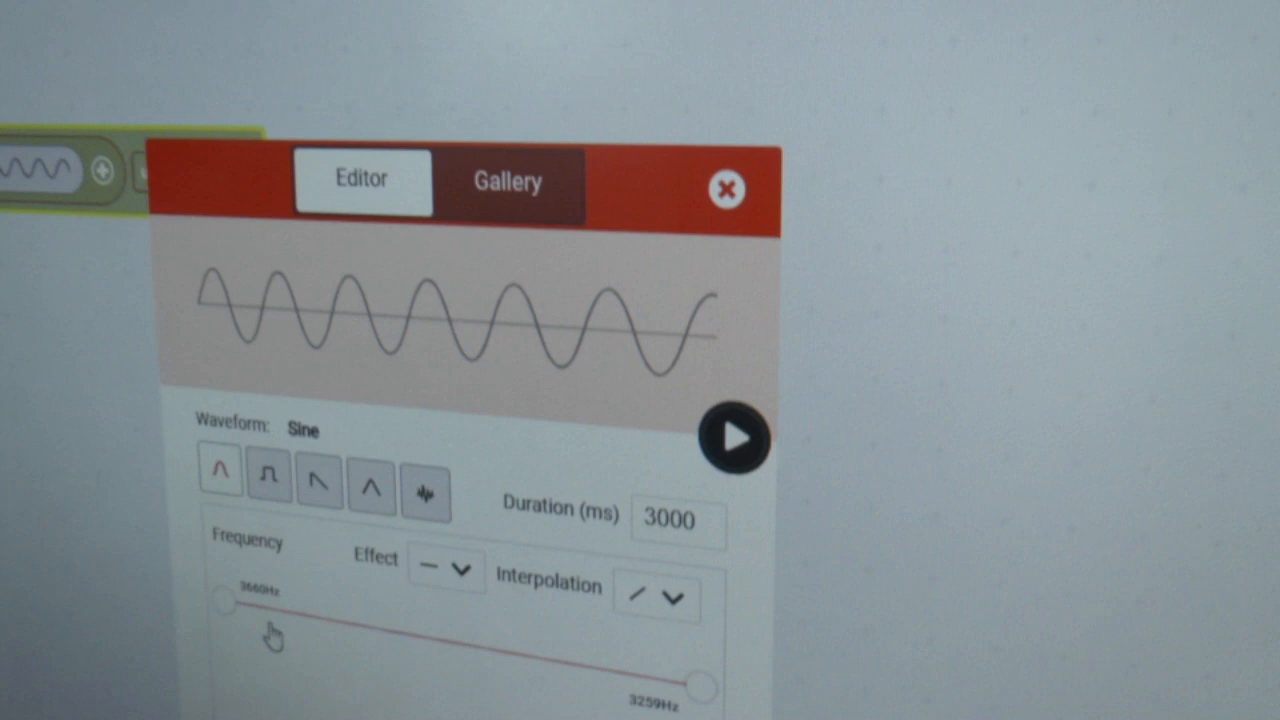
Drag the ending Frequency handle up to about 4195 Hz.
left_click_drag(702, 688, 697, 677)
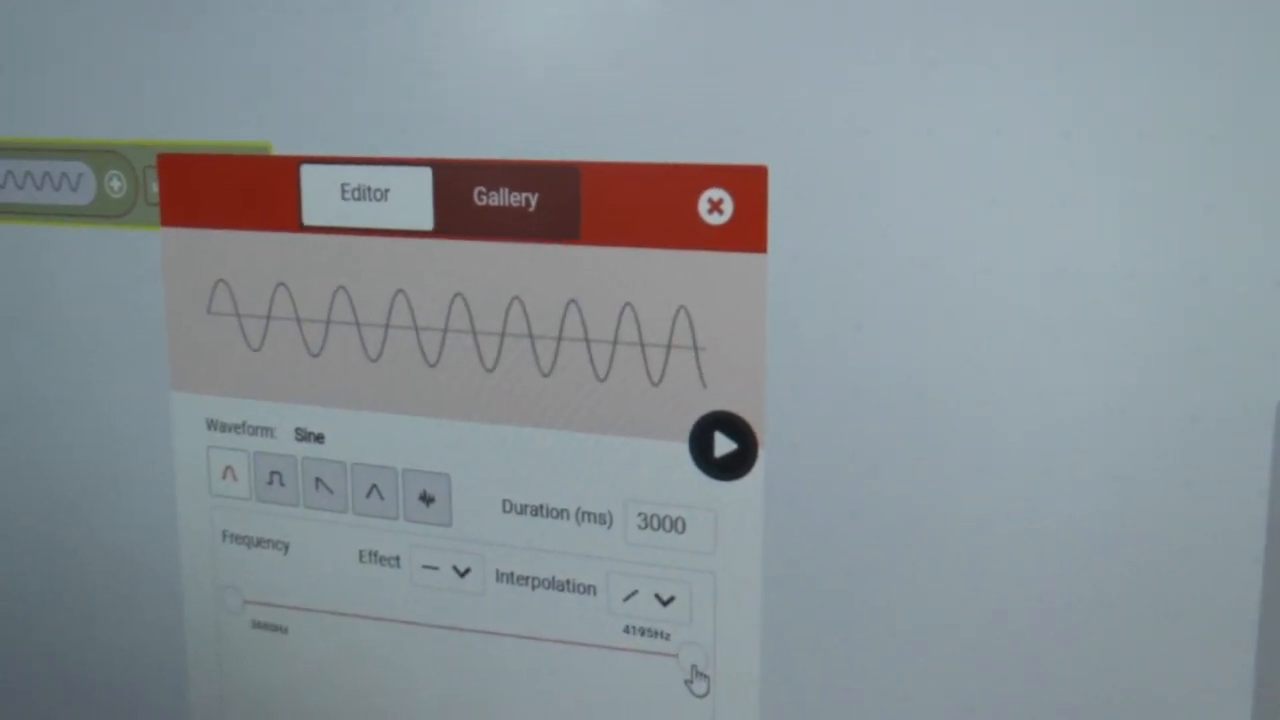